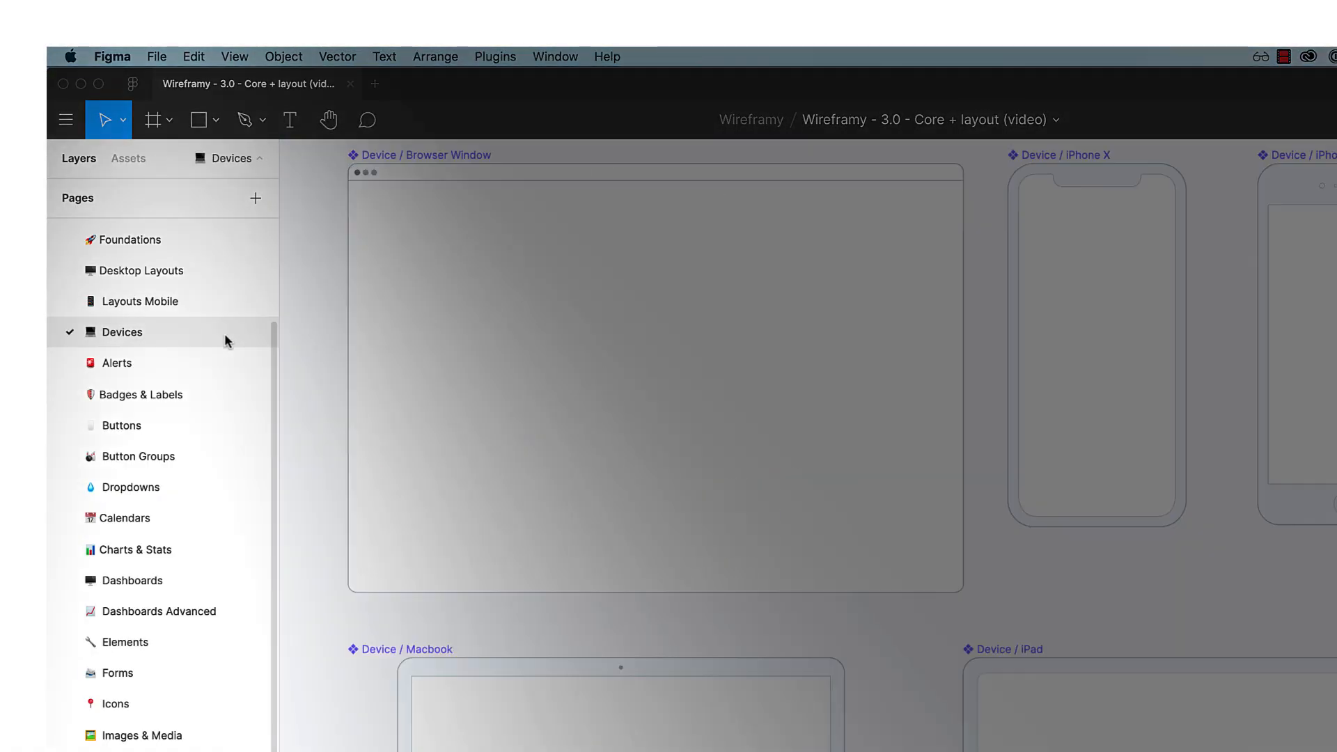
# Preview the Badges & Labels, Dropdowns, Dashboards and following kit pages in turn.
pyautogui.click(142, 394)
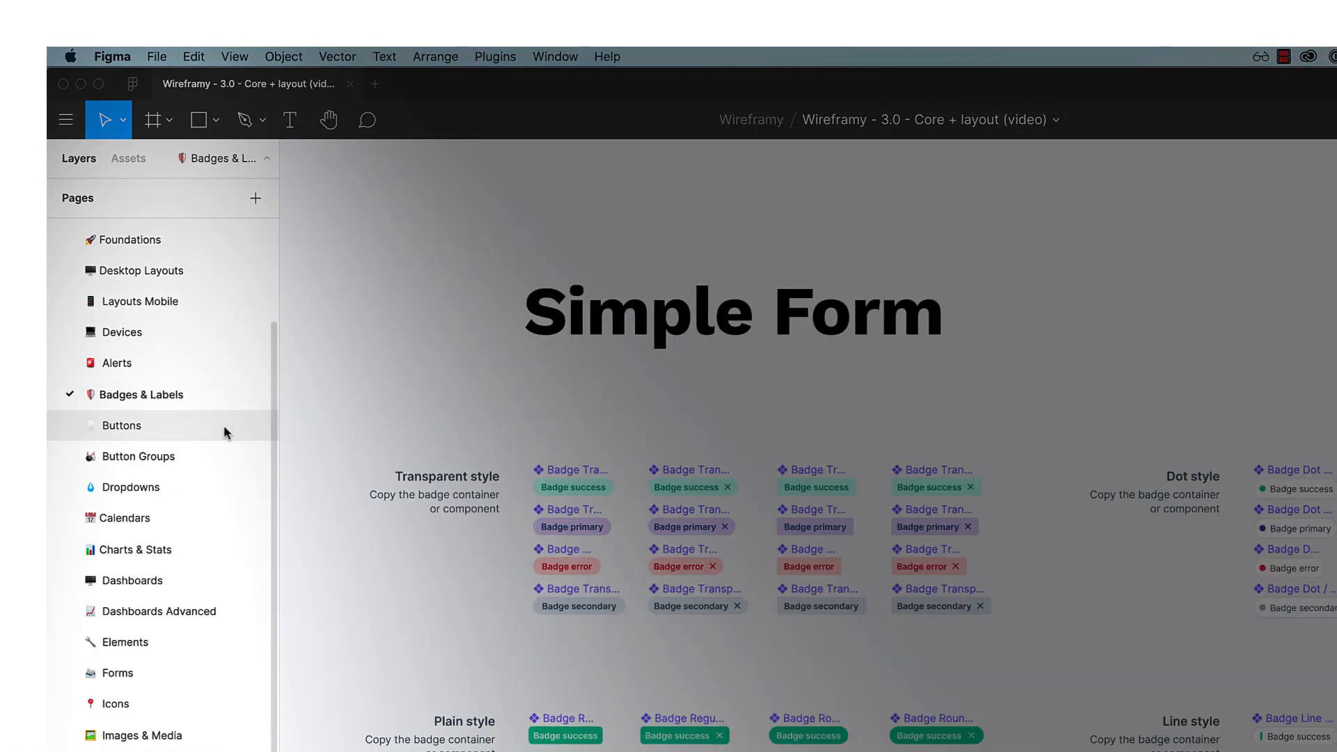
pyautogui.click(131, 487)
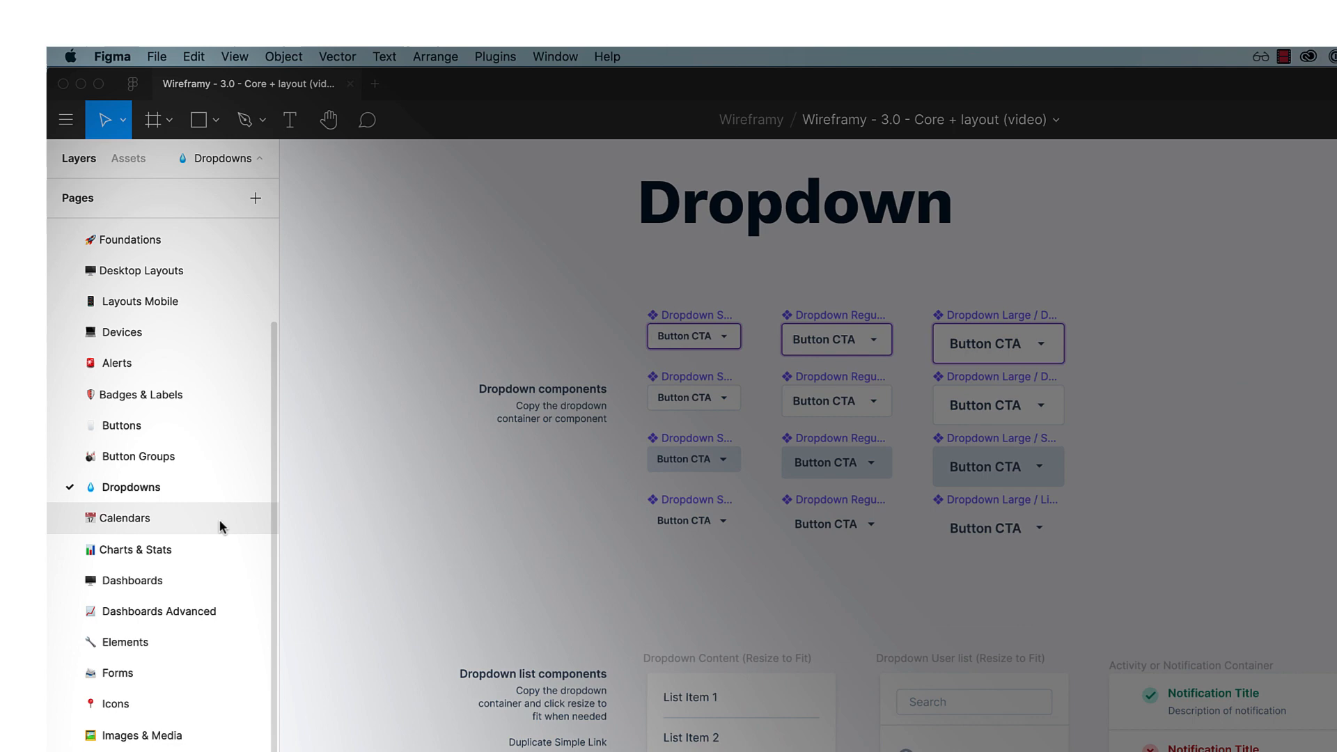
pyautogui.click(133, 579)
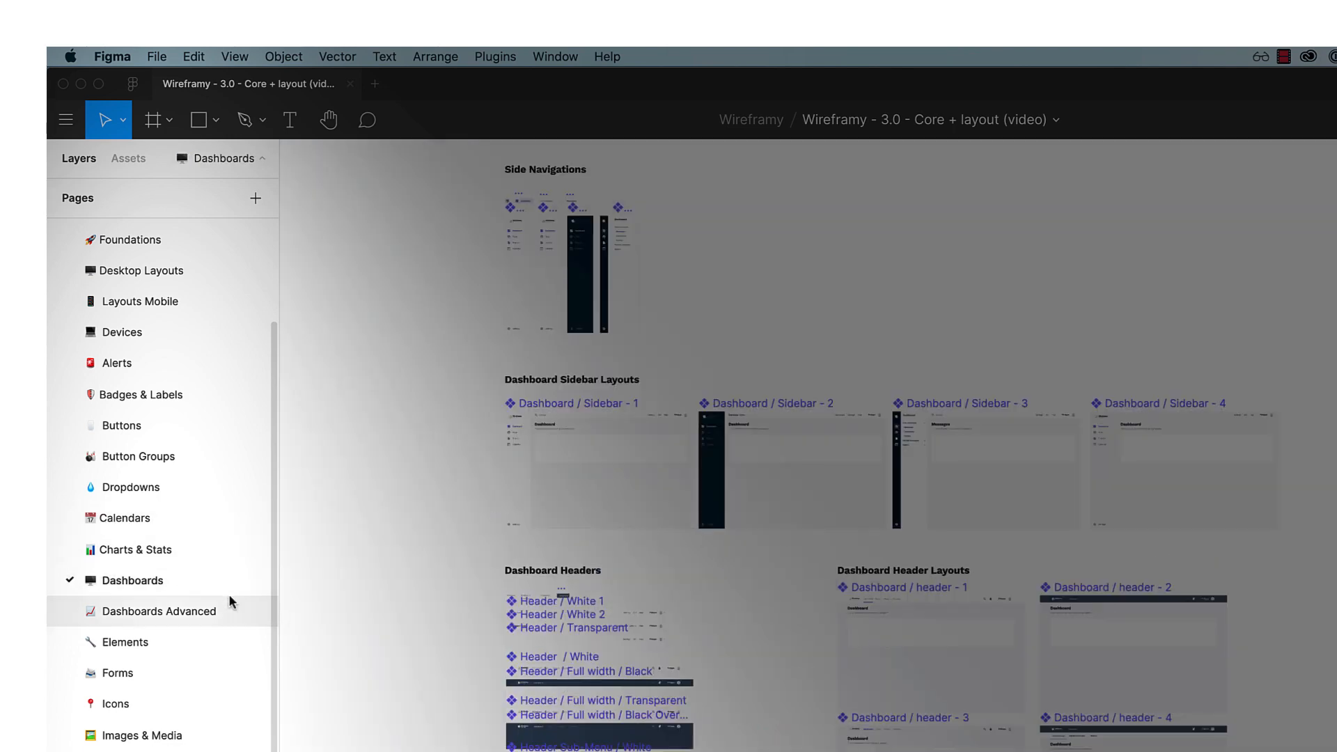
pyautogui.click(117, 673)
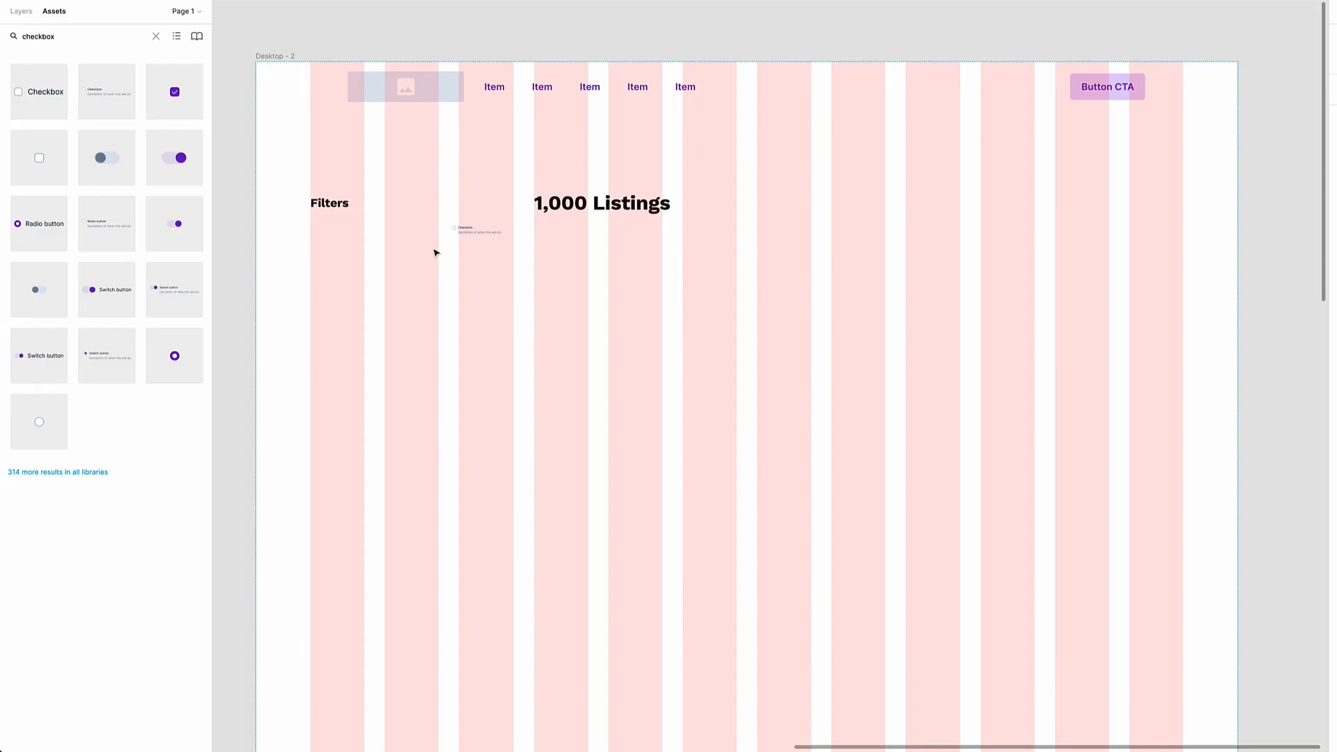
# Find the image asset and insert a button component into the listings layout.
pyautogui.write('image')
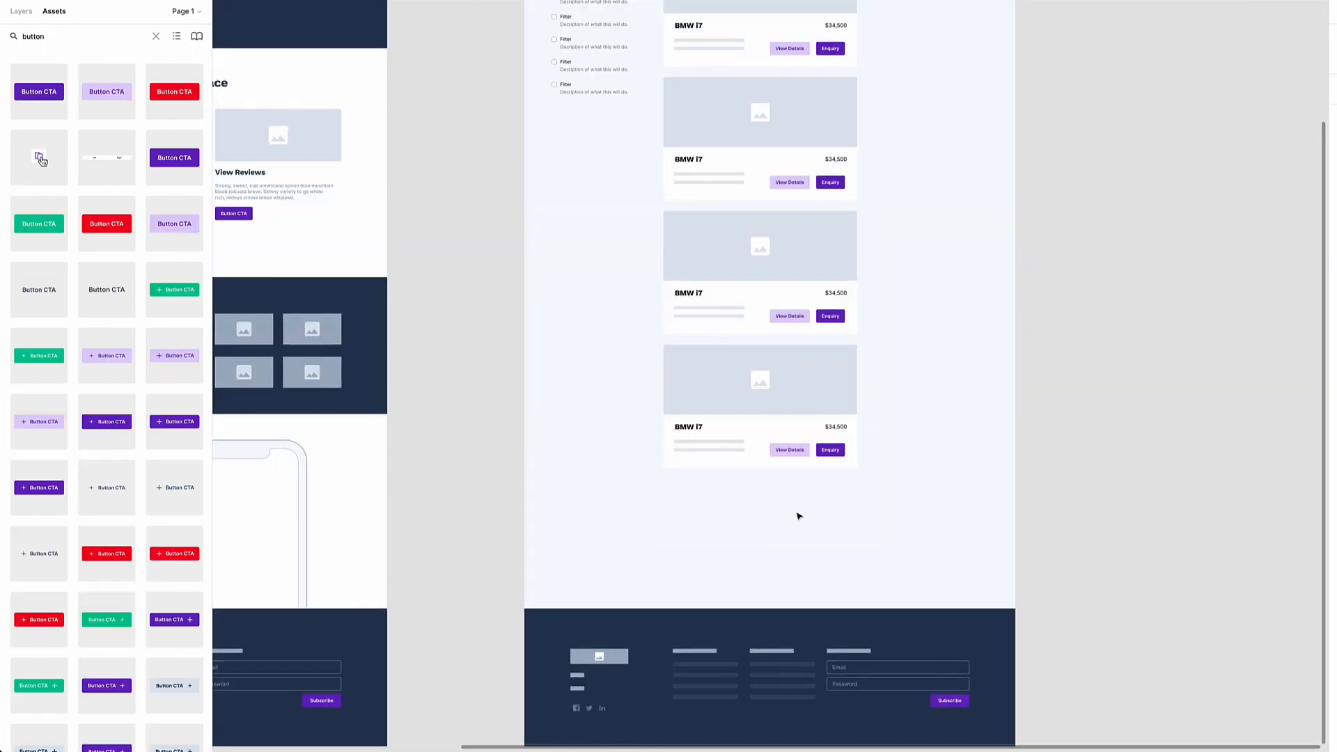
pyautogui.click(156, 36)
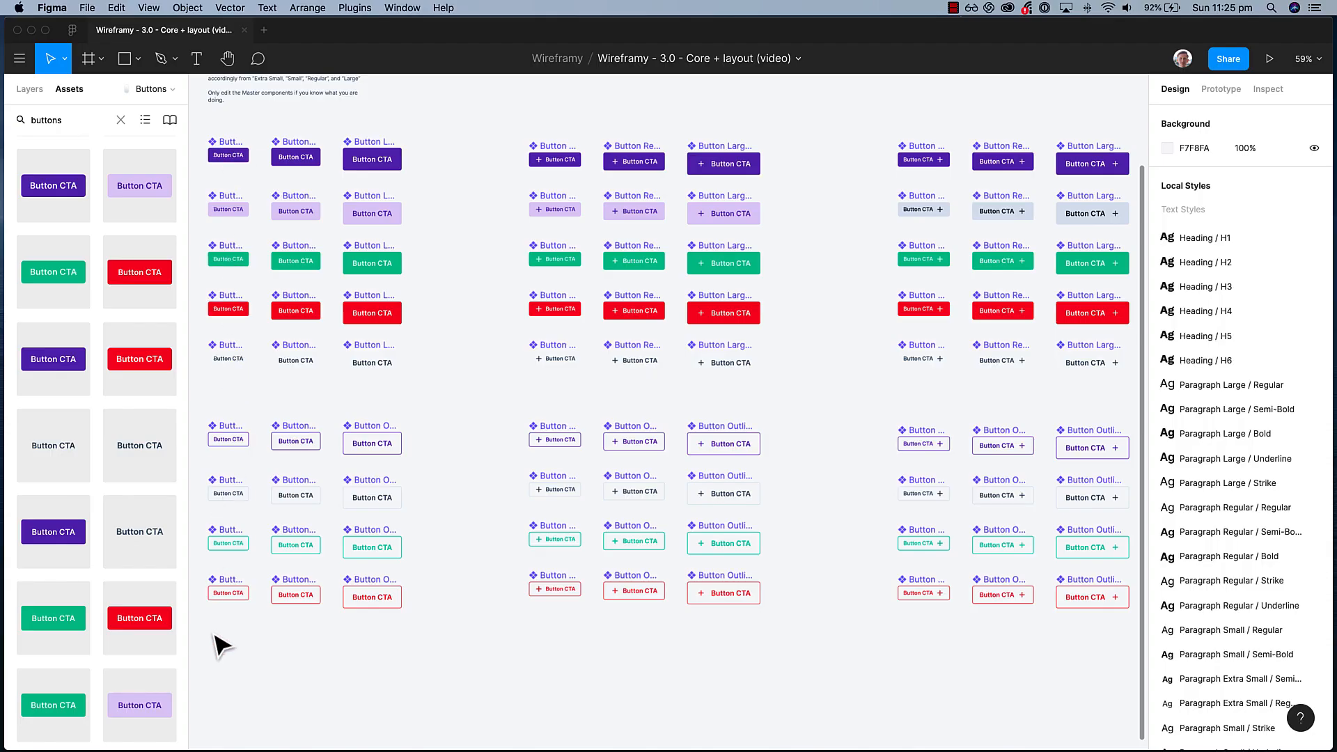
pyautogui.moveTo(468, 609)
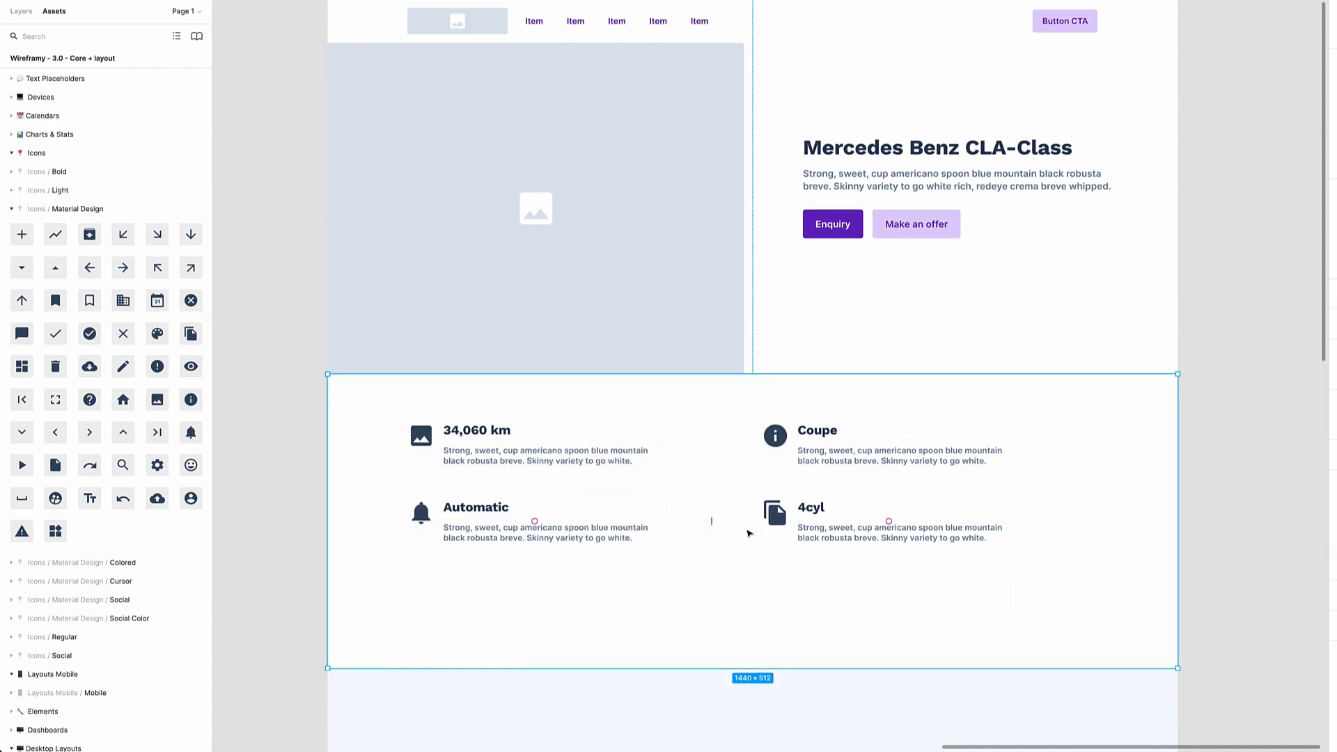
# Search the Assets for 'feature' to place the feature section below the hero.
pyautogui.write('feature')
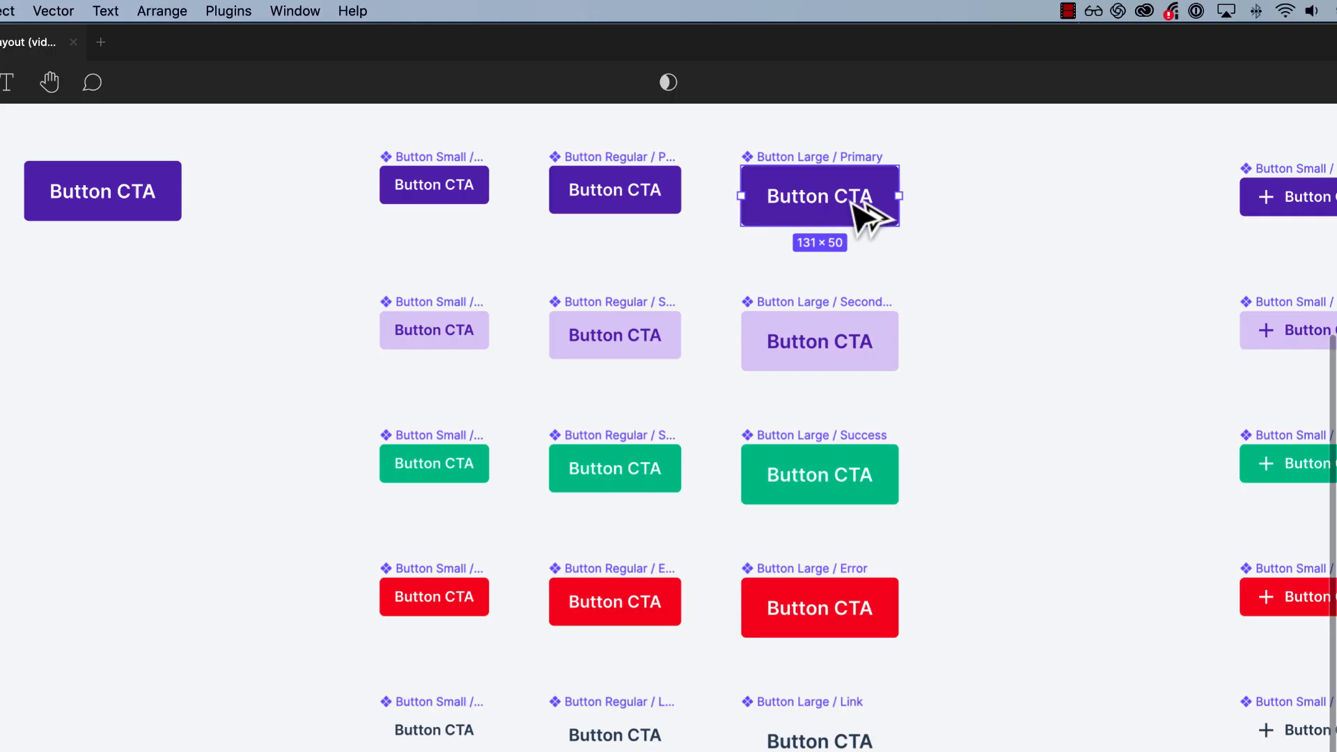
# Search 'primary button large' in Assets, then name the new page 'Work in progress'.
pyautogui.write('pri')
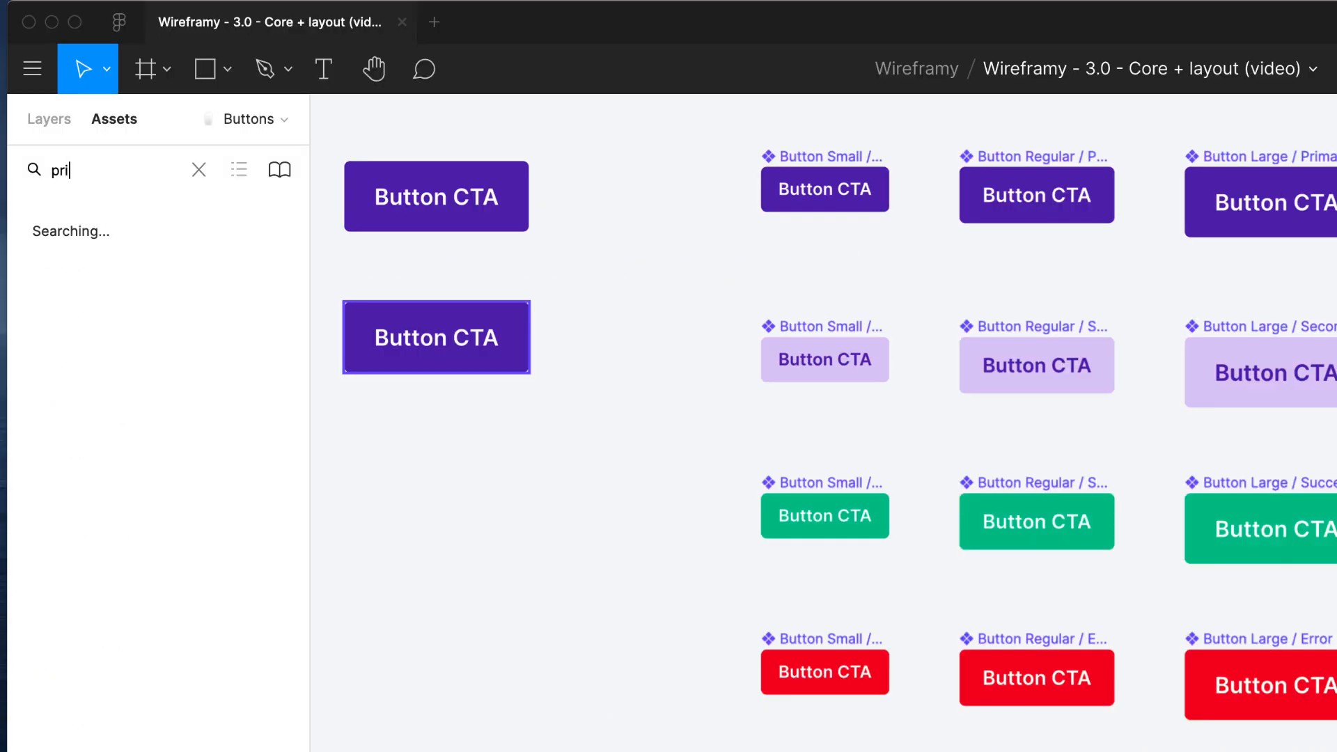
pyautogui.write('mary button large')
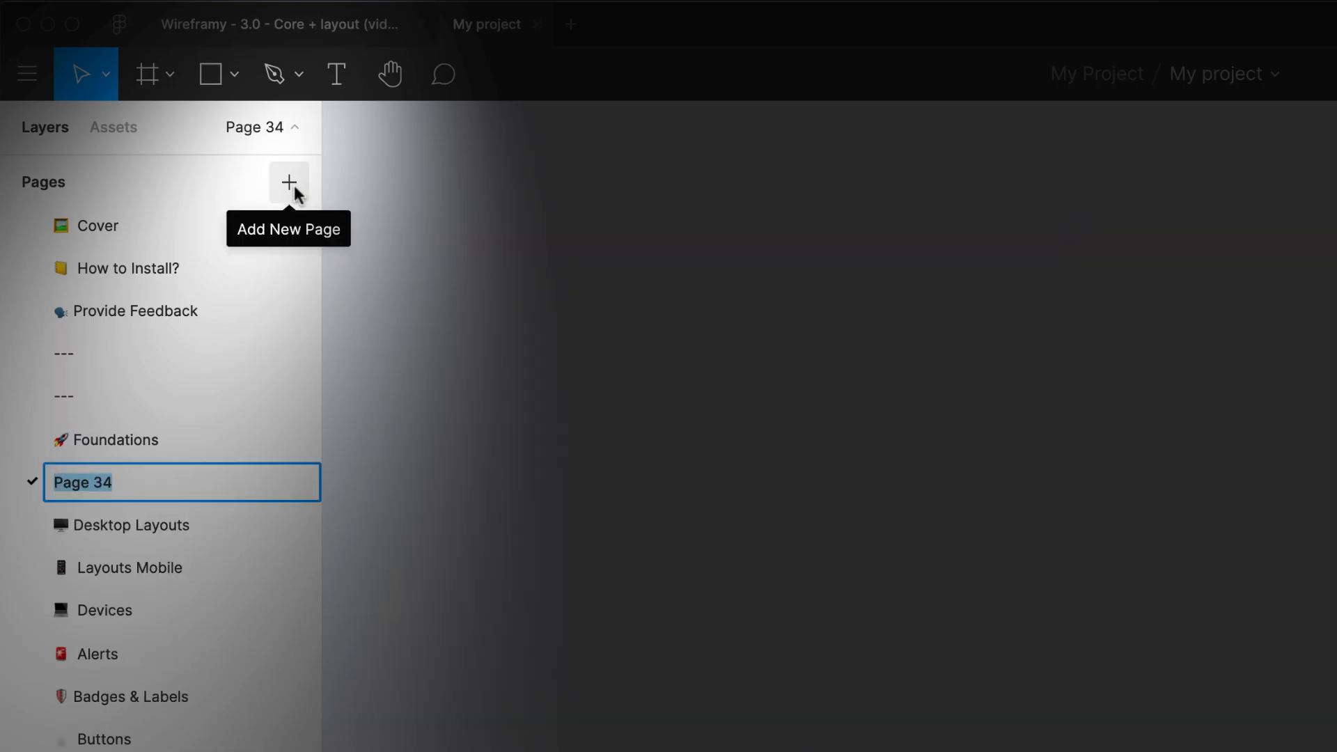
pyautogui.write('Work in progress')
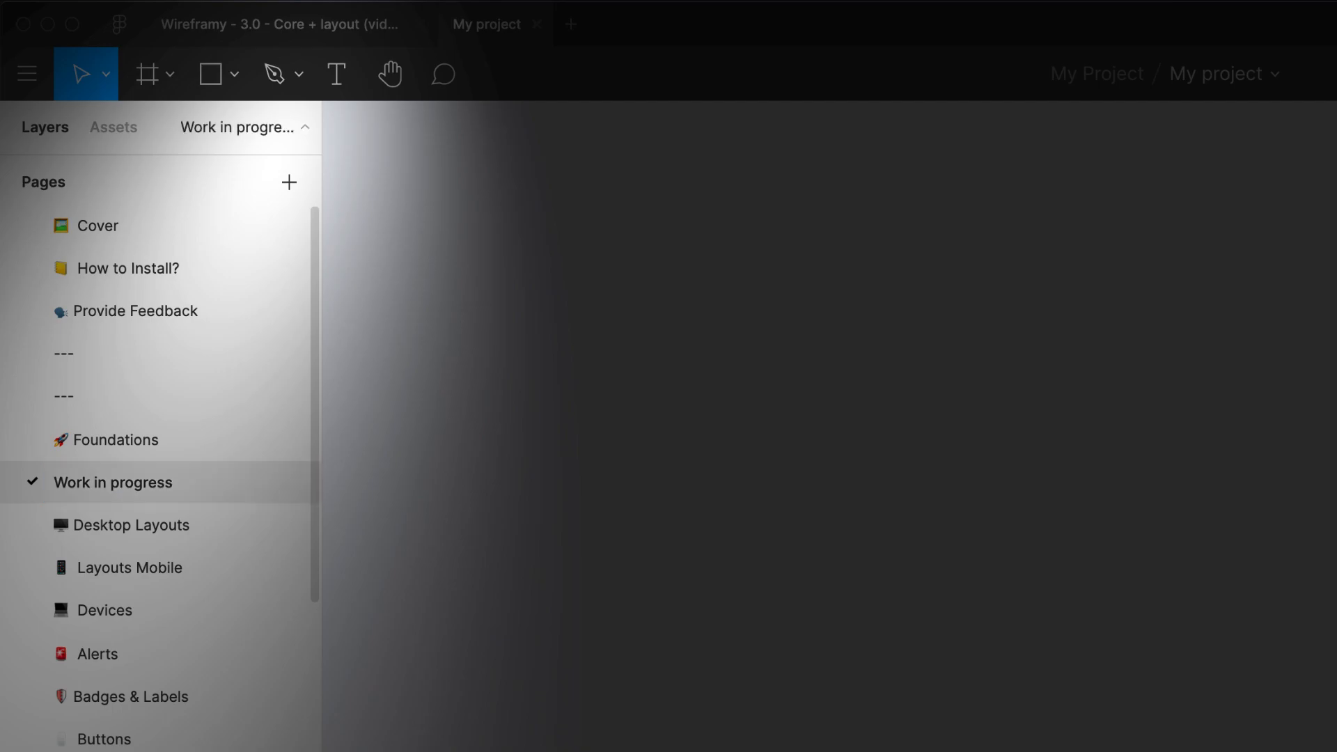
# Enable the Wireframy - 3.0 - Core + layout library from Team Library.
pyautogui.click(192, 138)
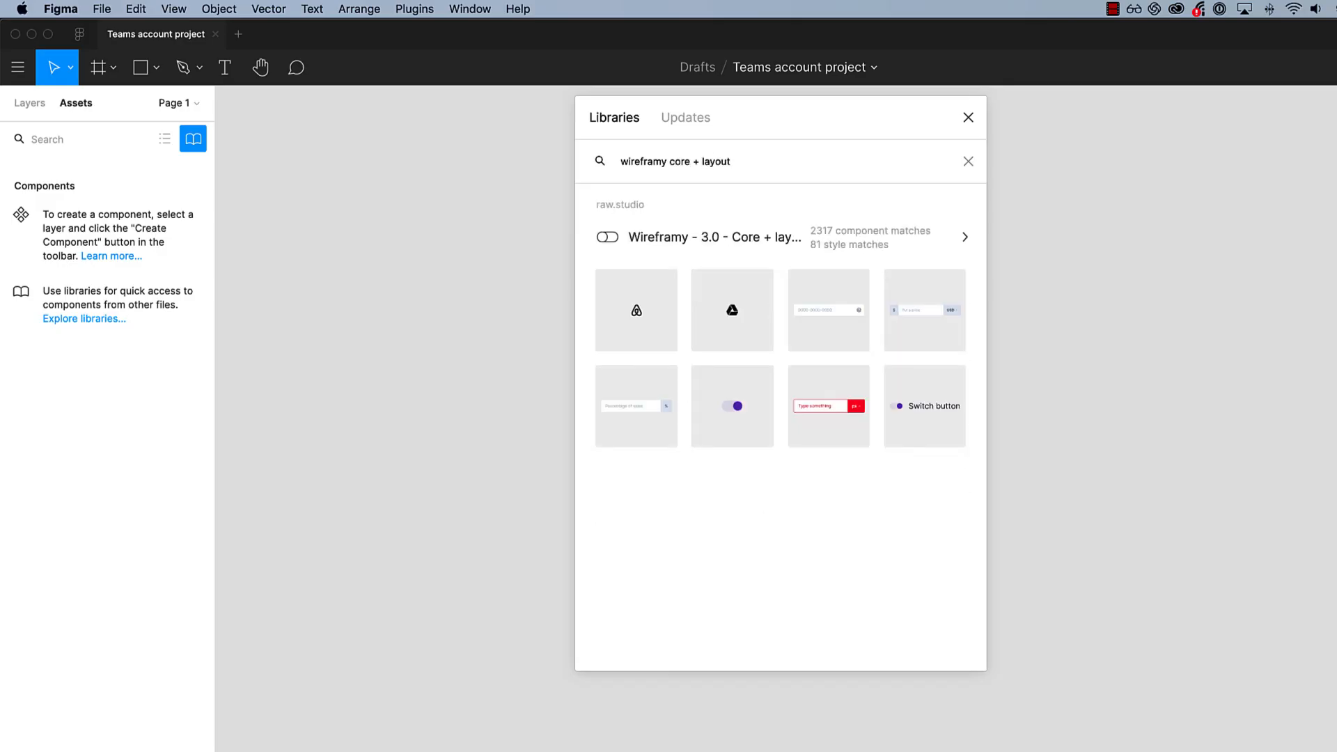
pyautogui.click(607, 237)
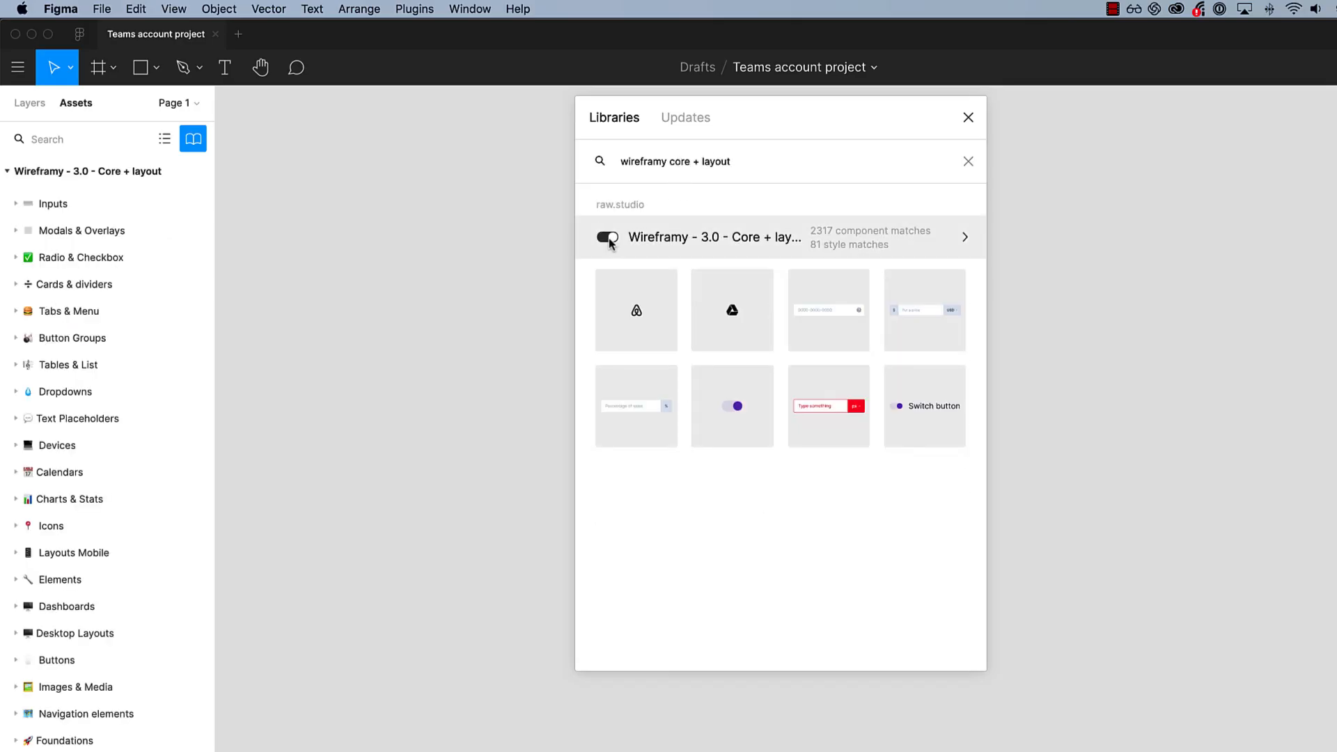
pyautogui.click(606, 236)
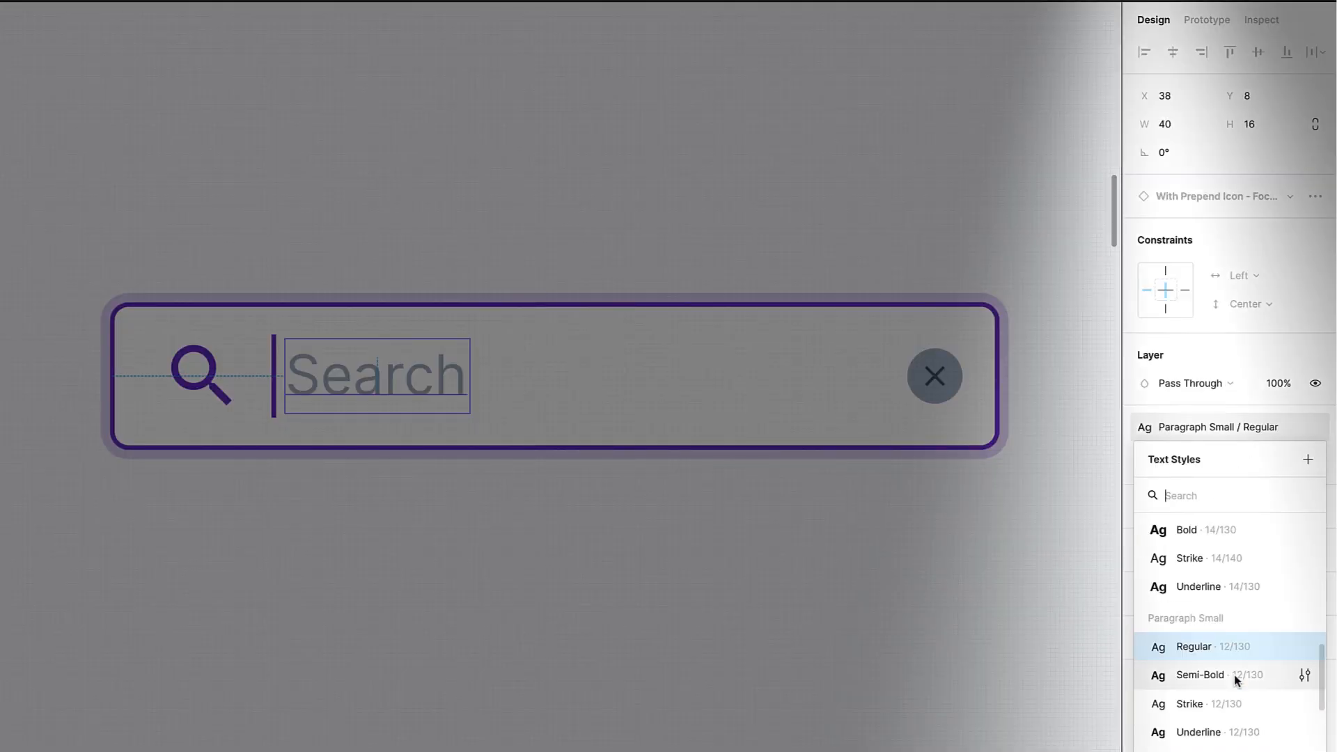
# Apply Paragraph Small / Semi-Bold to Search, swap its icon, and select the Primary / 600 square.
pyautogui.click(1200, 674)
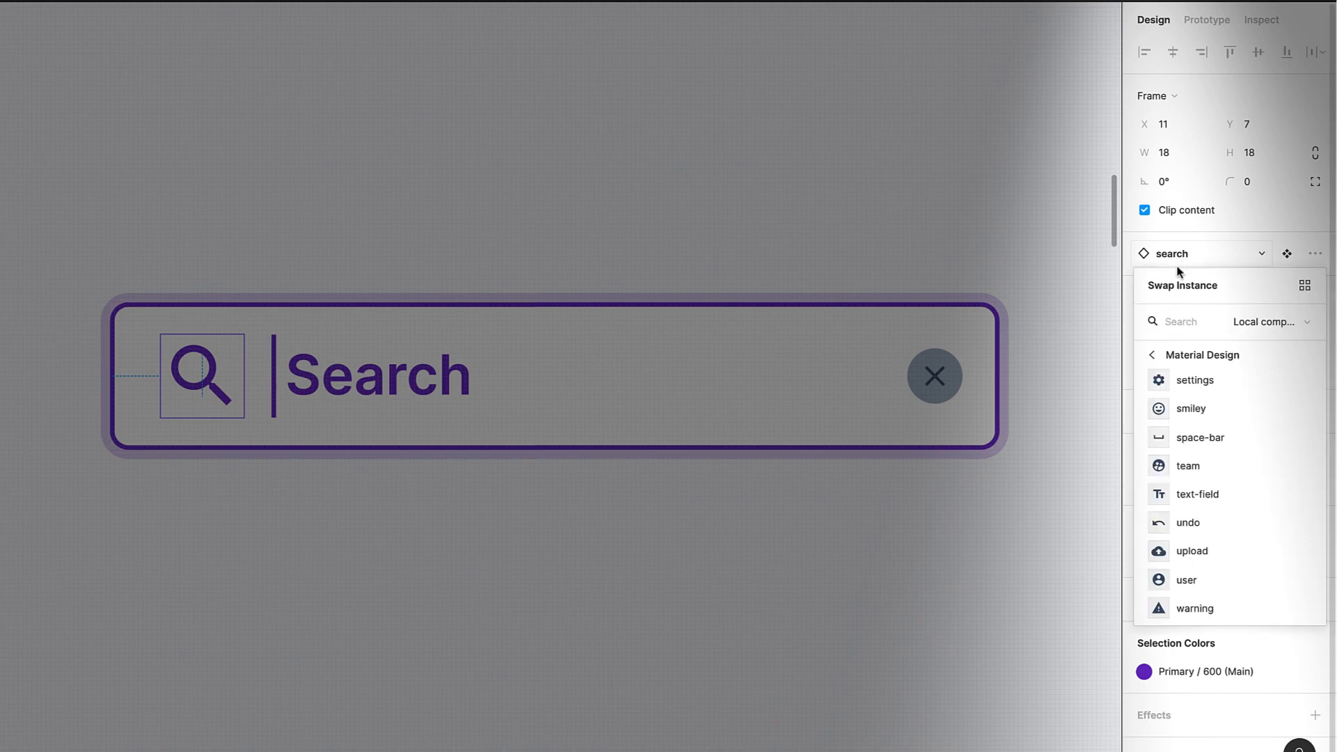
pyautogui.click(1187, 579)
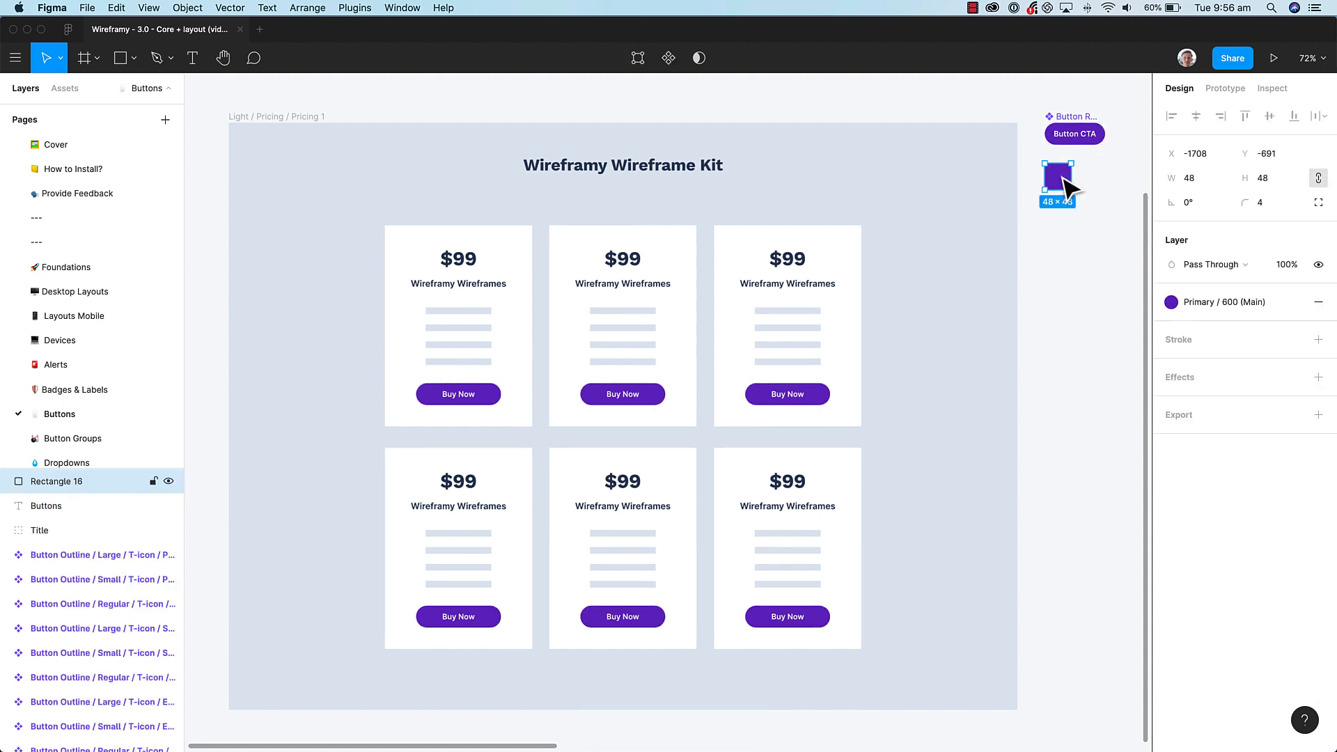
pyautogui.click(1171, 302)
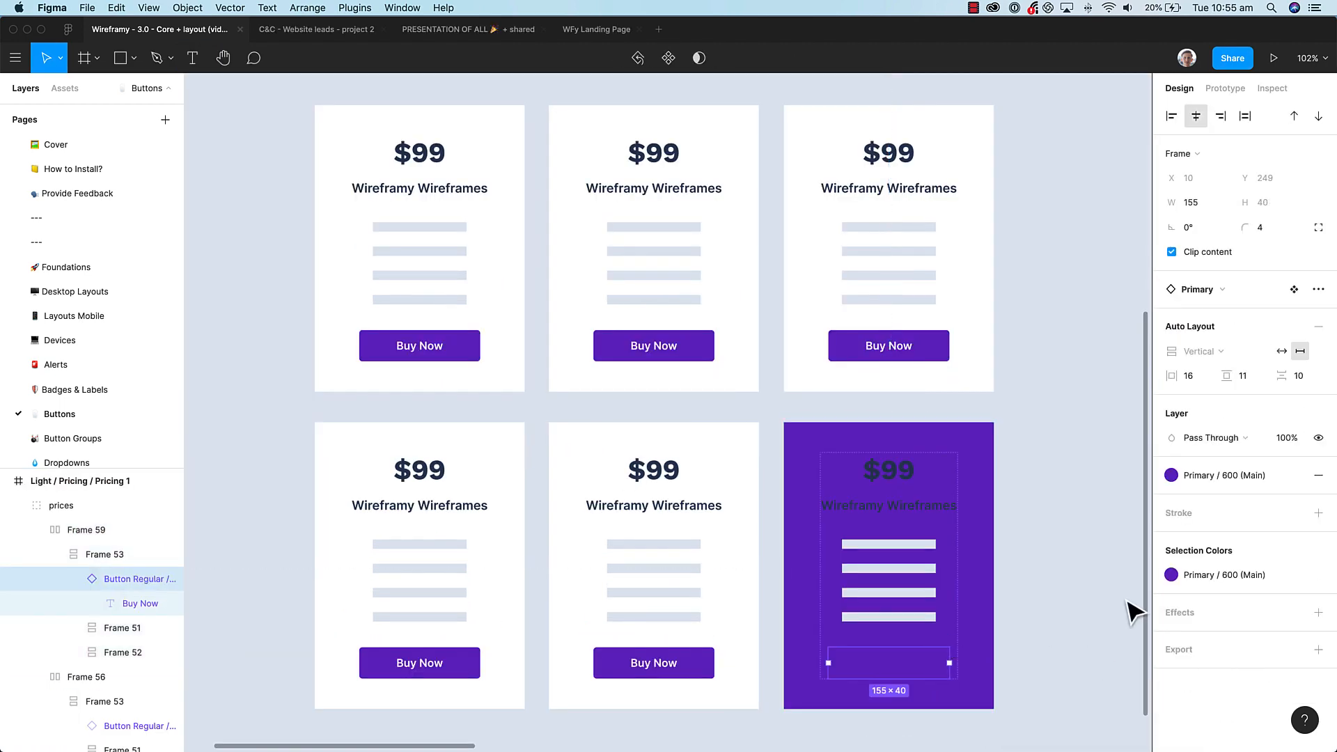
# Select the purple card's price and title text for recolouring via Color Styles.
pyautogui.click(1172, 394)
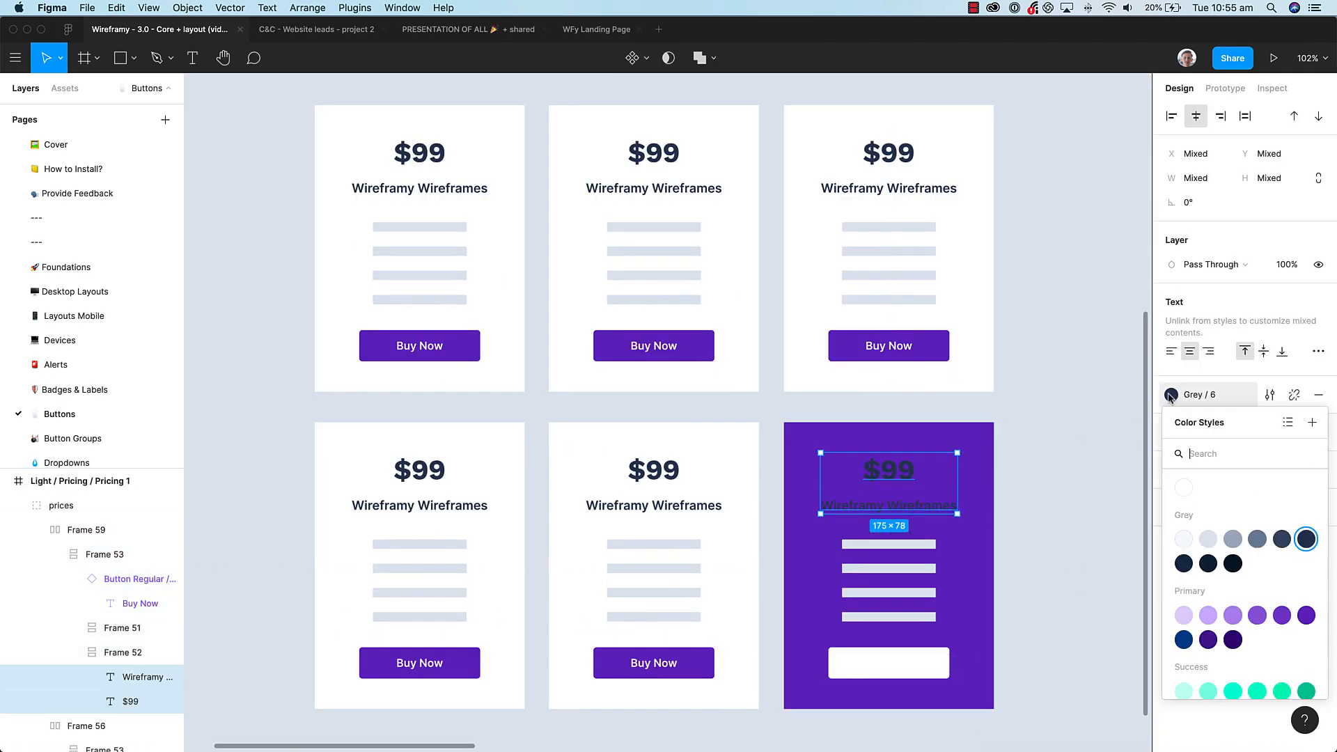